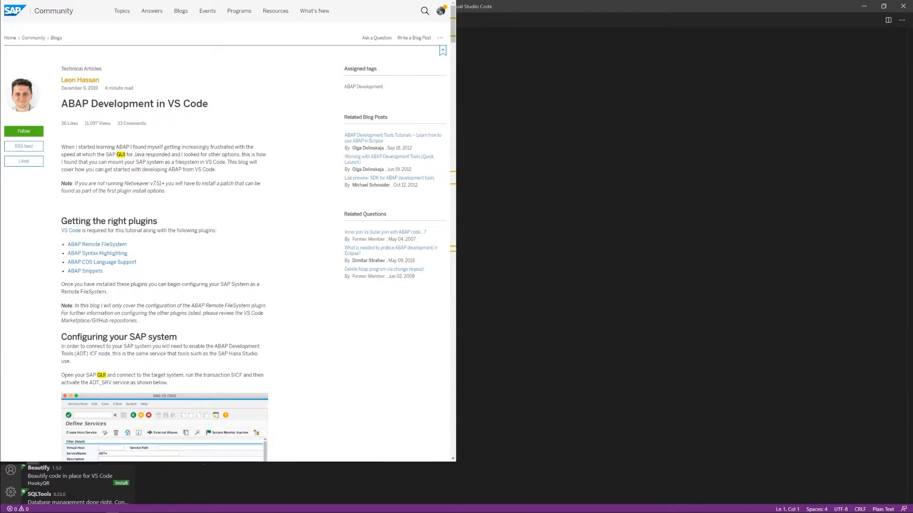
Scroll down through the ABAP Development in VS Code blog post
scroll(down, 3)
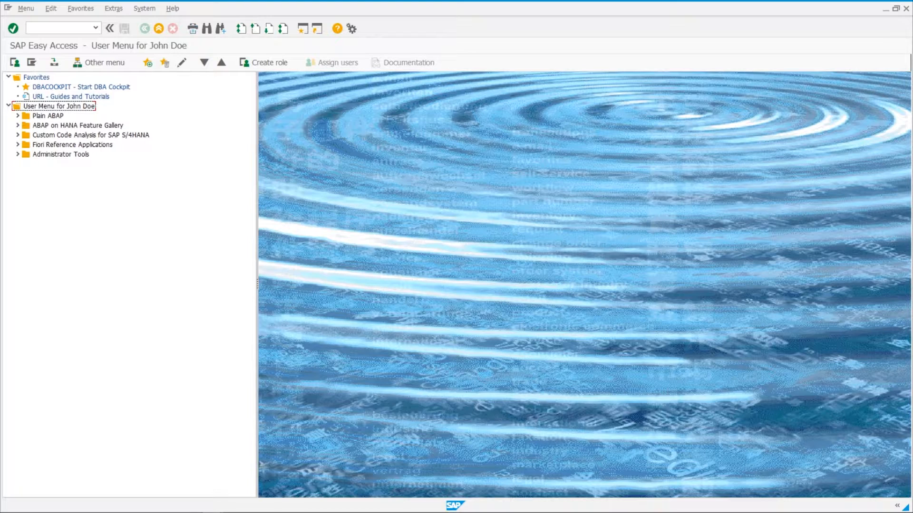
Run transaction SICF, execute it and select the default_host entry
click(58, 27)
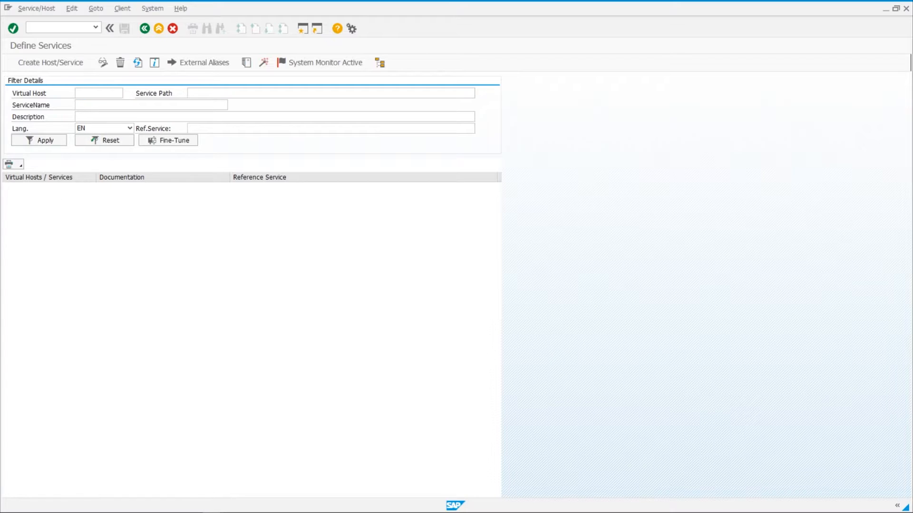
click(39, 140)
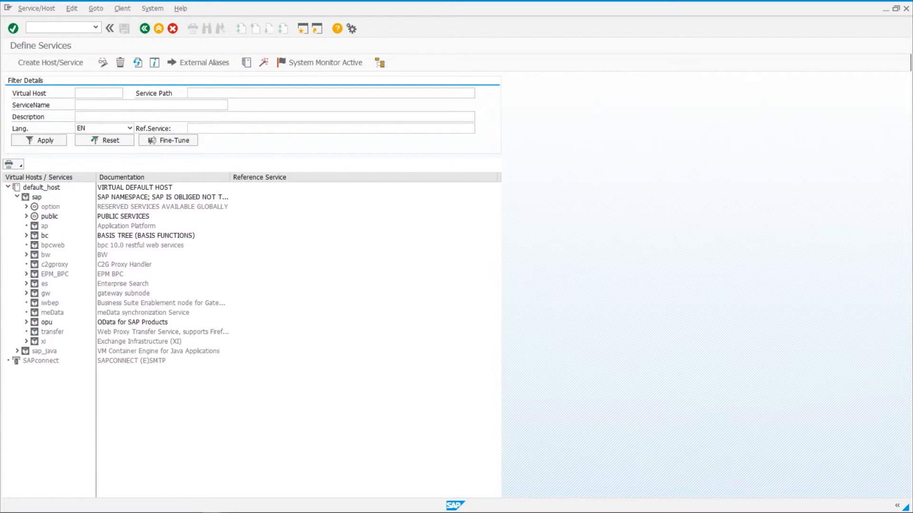
click(41, 187)
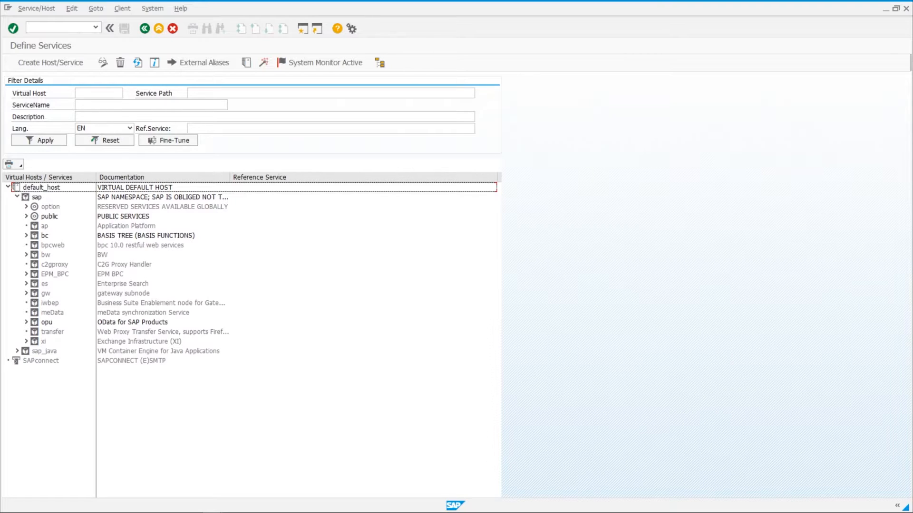
Expand opu > odata > sap in the service tree to reveal adt_srv
click(132, 322)
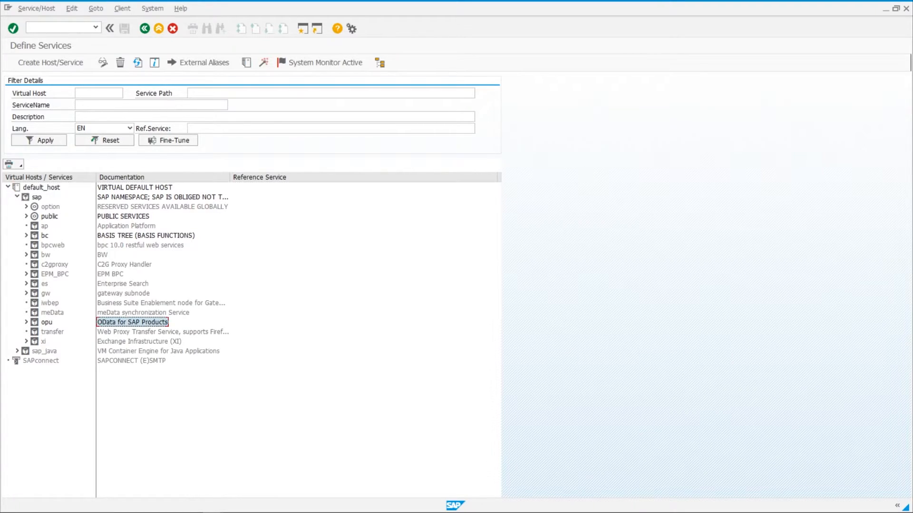
click(26, 323)
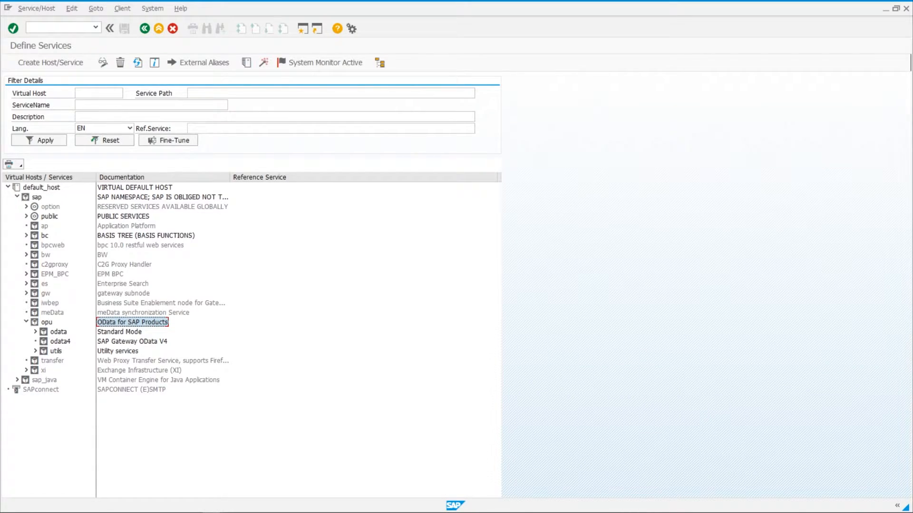
click(35, 331)
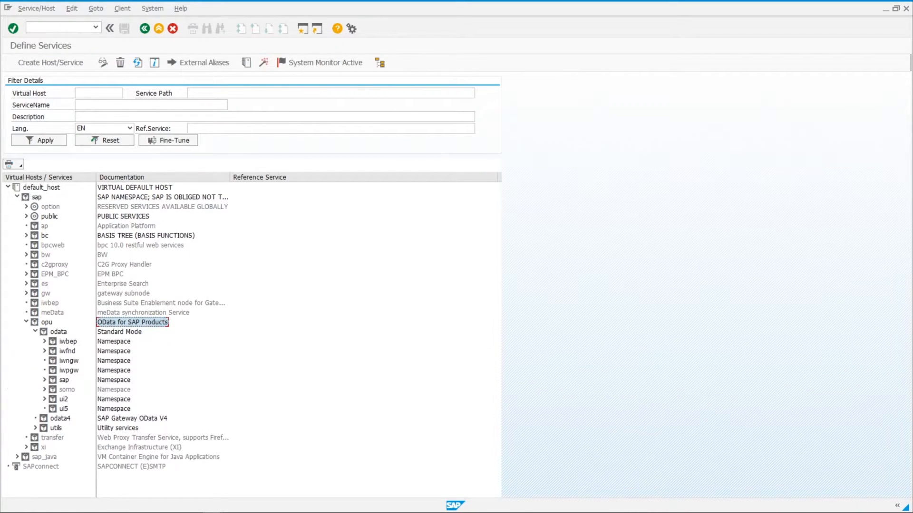
click(44, 379)
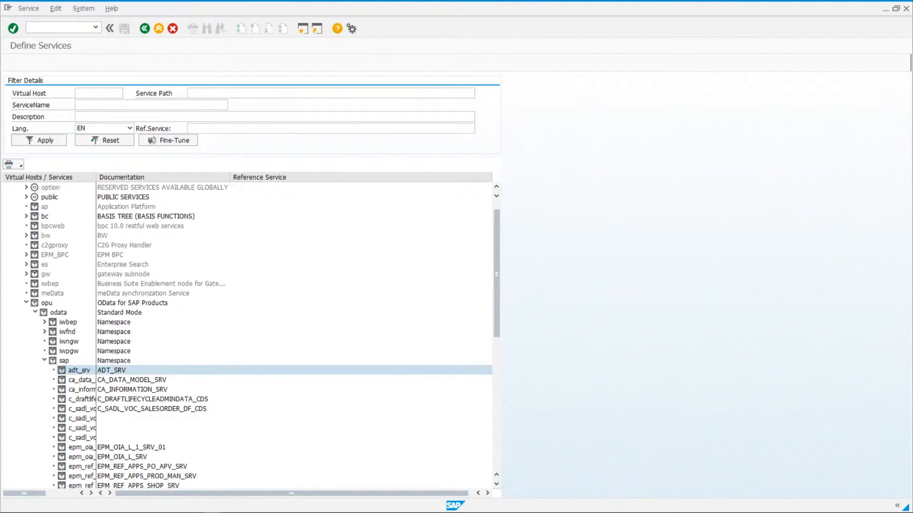
double_click(79, 369)
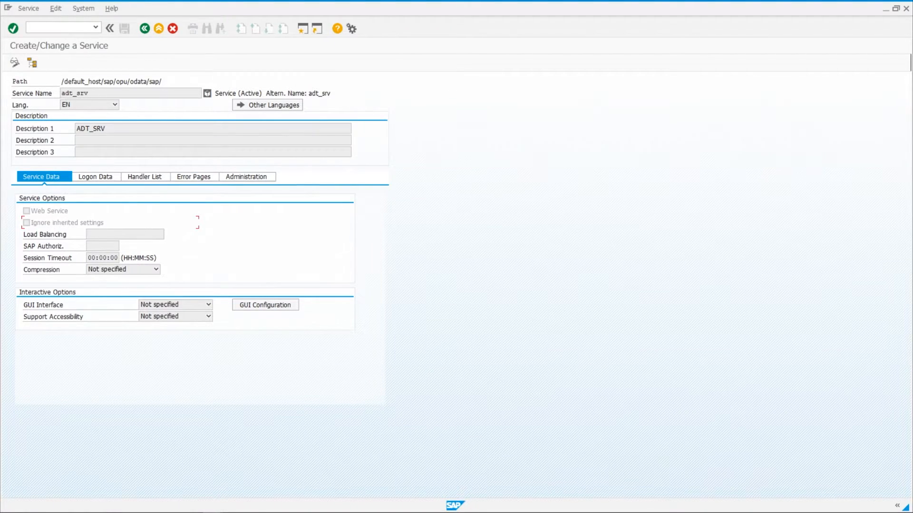
click(95, 177)
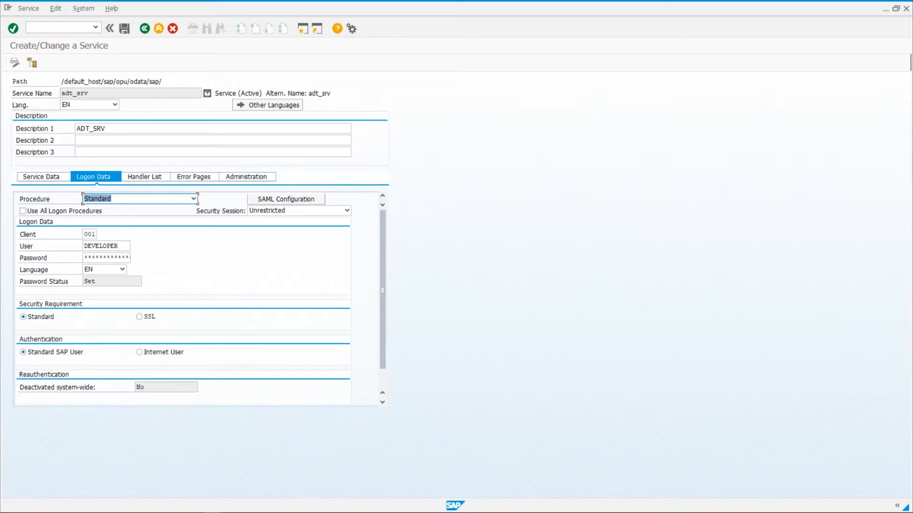
click(106, 245)
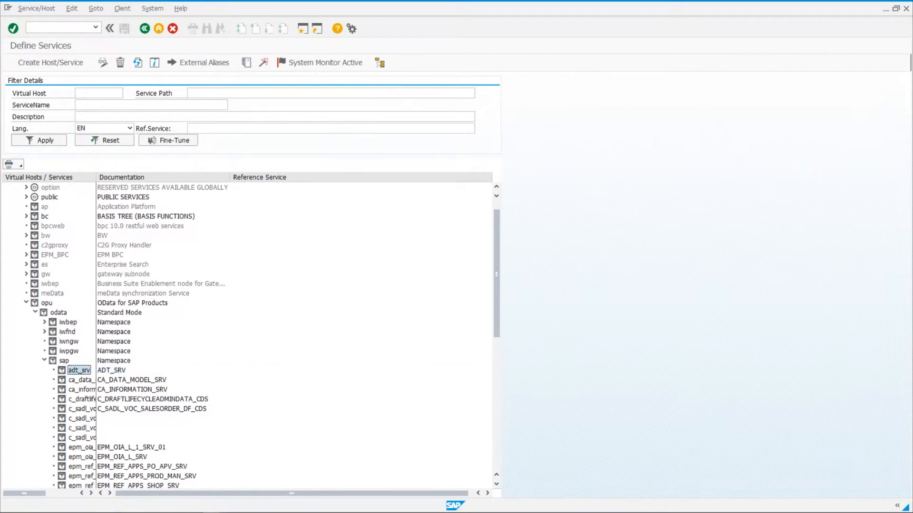
Bring up the context menu of the adt_srv service node
right_click(79, 369)
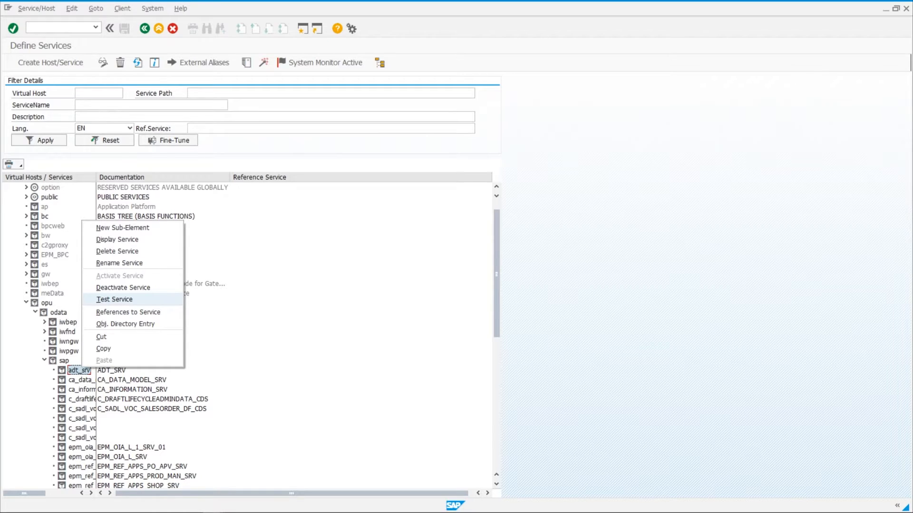
click(115, 299)
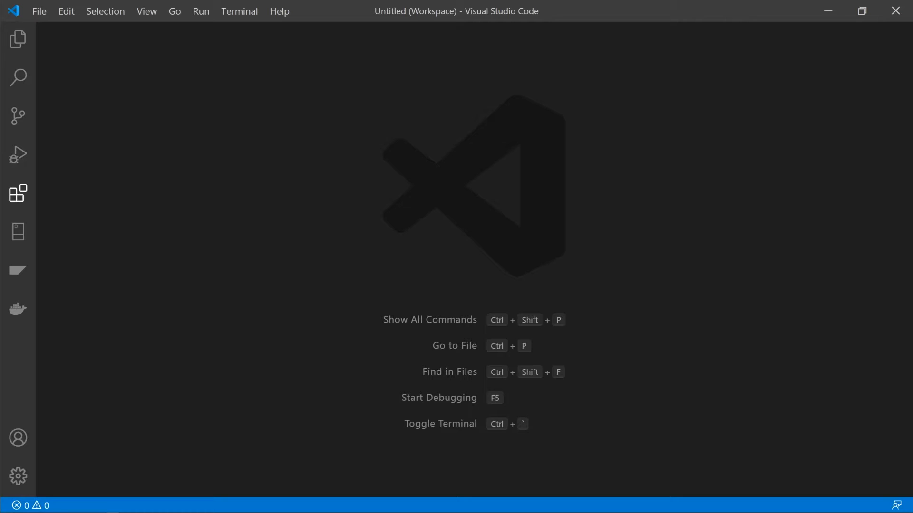
mouse_move(18, 193)
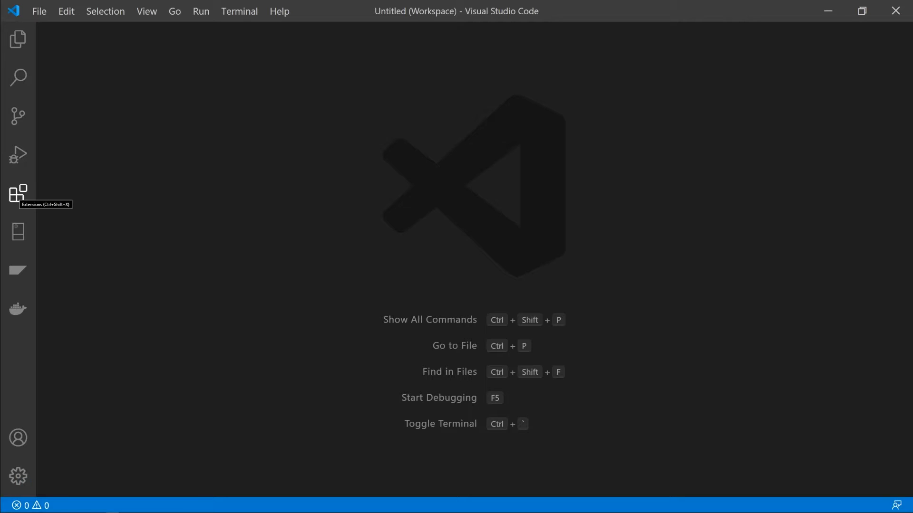
Search installed extensions for 'abap' and open management options for ABAP remote filesystem
click(18, 193)
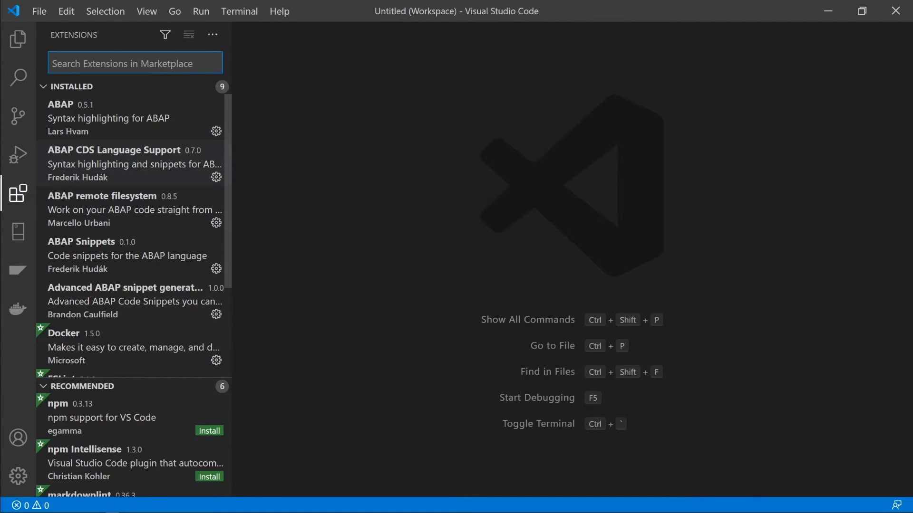
text(abap)
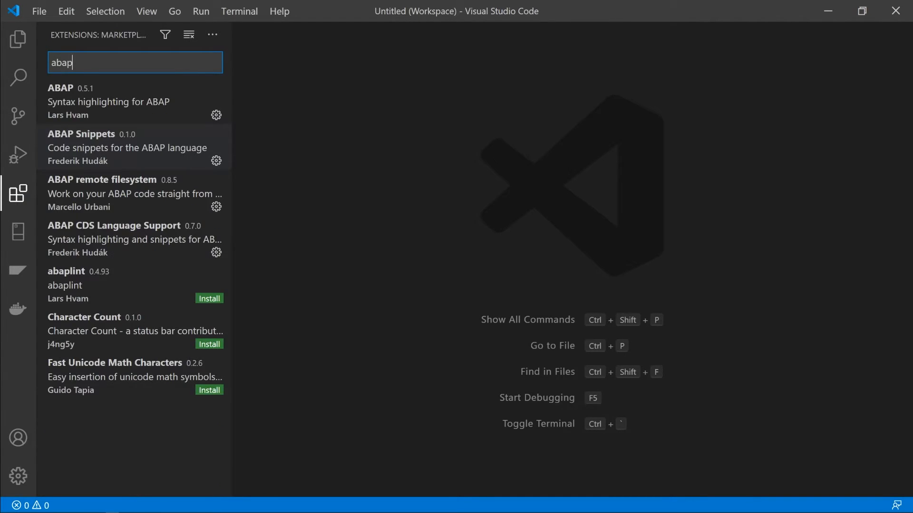
mouse_move(216, 162)
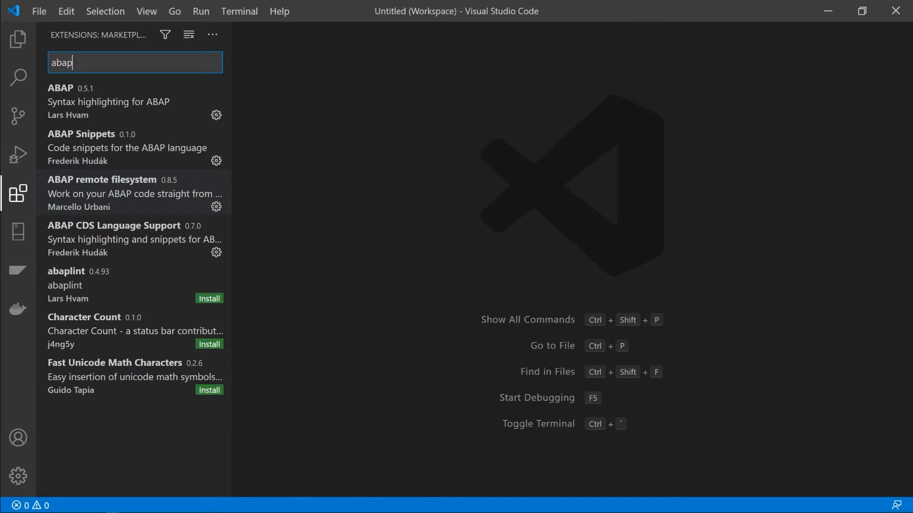
mouse_move(216, 207)
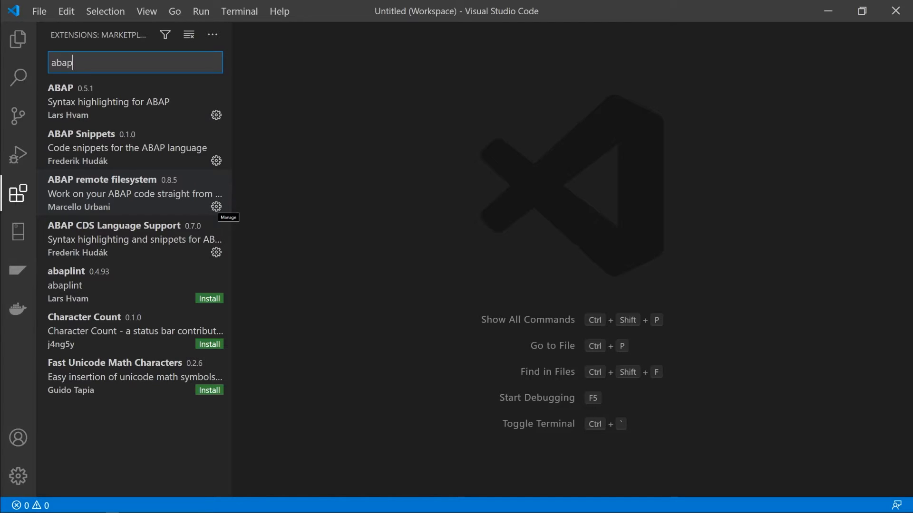
click(216, 206)
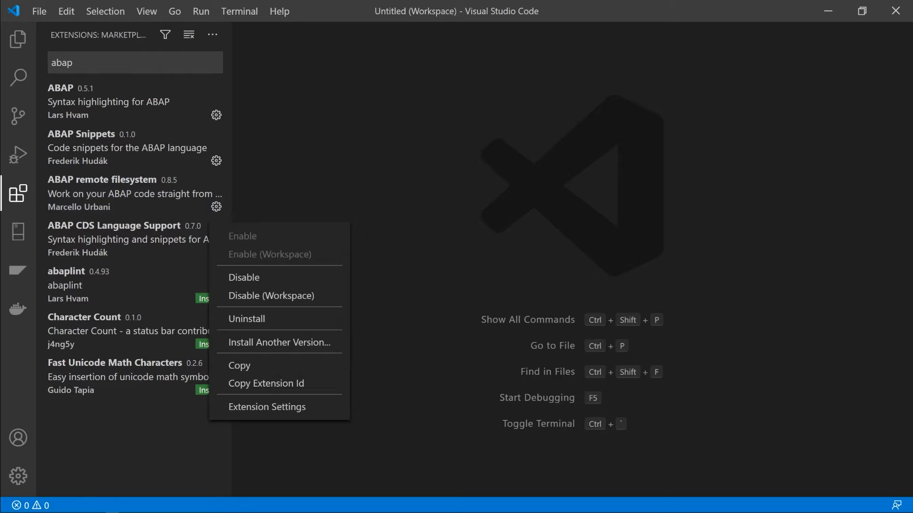
mouse_move(266, 406)
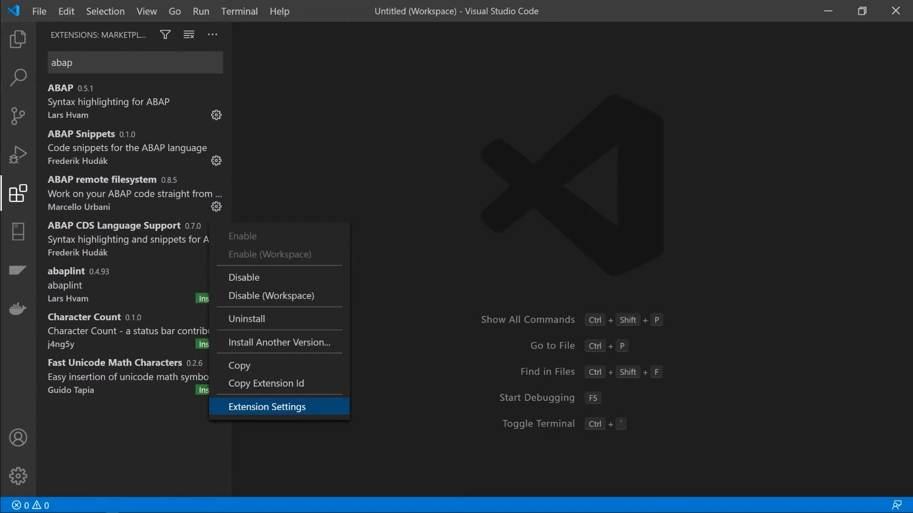
Go from the extension settings into settings.json to edit the abapfs.remote systems
click(266, 407)
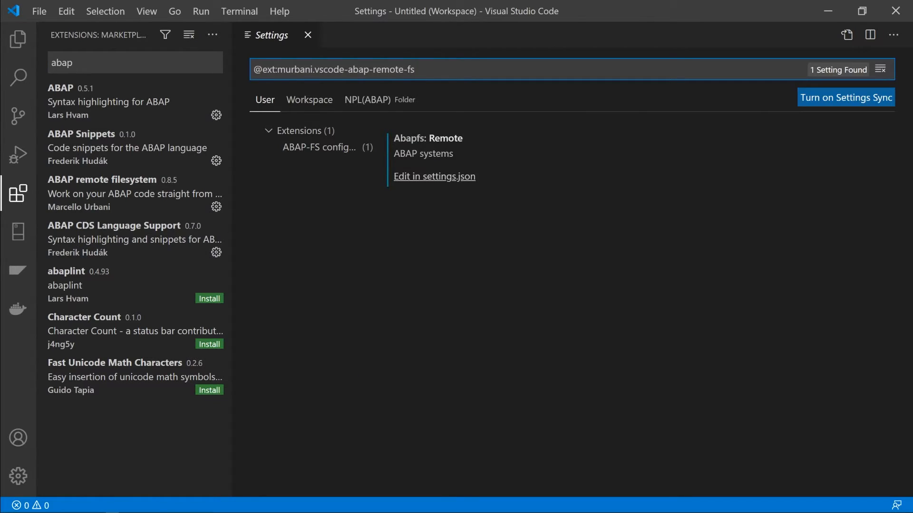
mouse_move(434, 176)
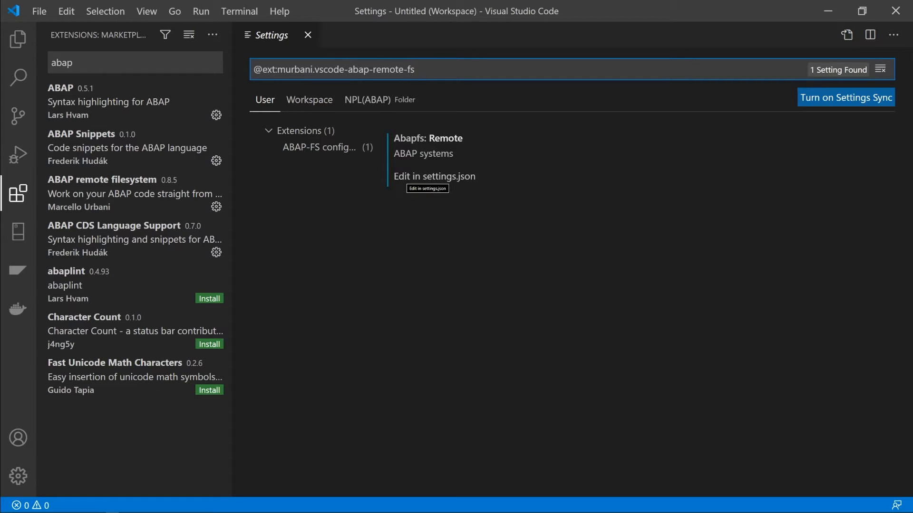
click(434, 176)
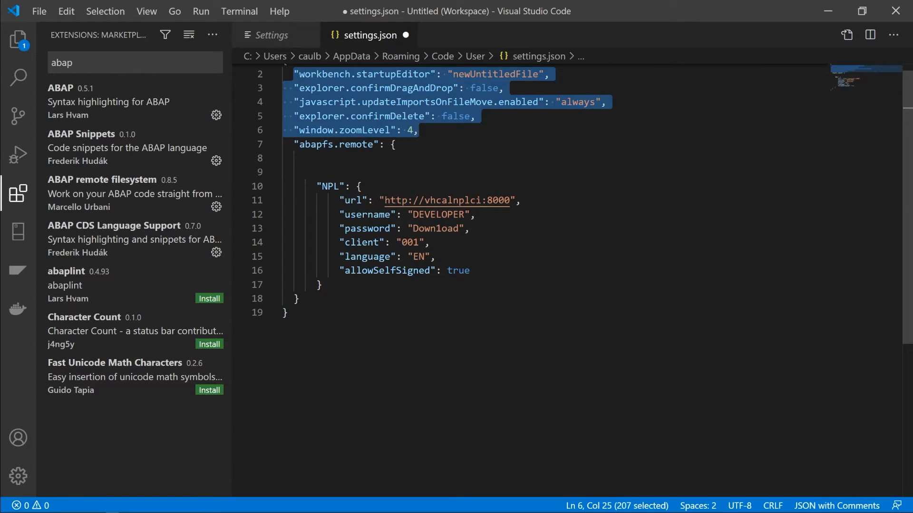
double_click(305, 145)
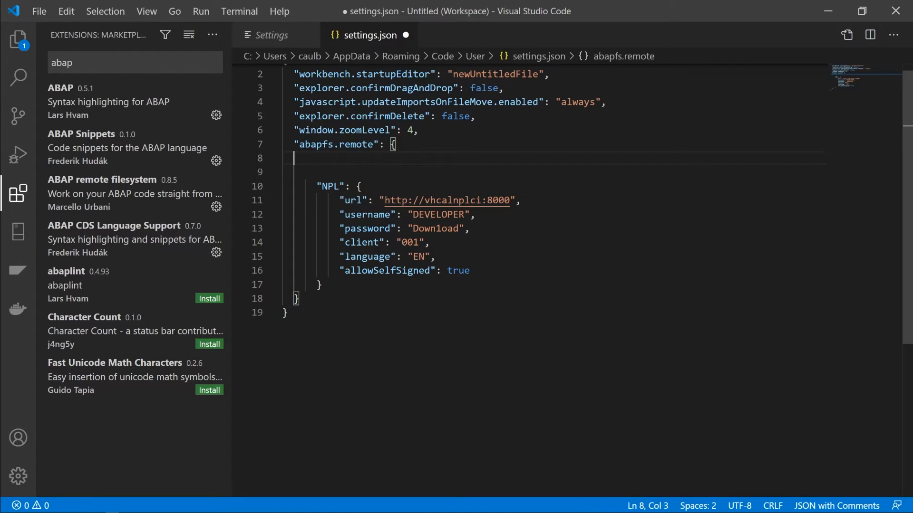
Review the NPL entry's system name, url and language EN values in settings.json
double_click(328, 185)
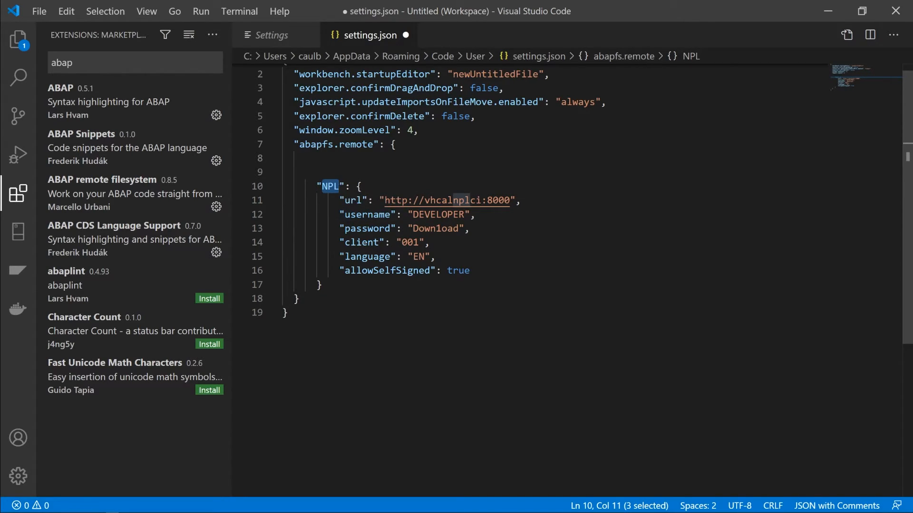
double_click(434, 200)
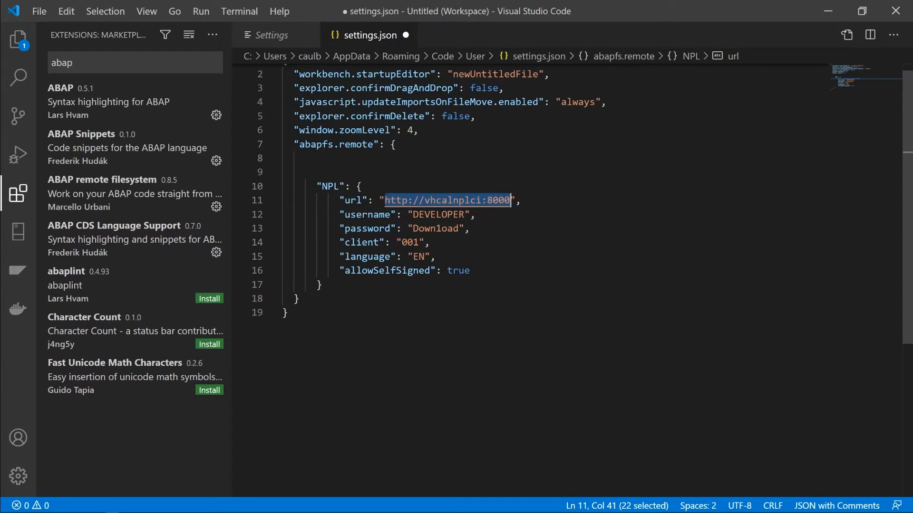
click(414, 214)
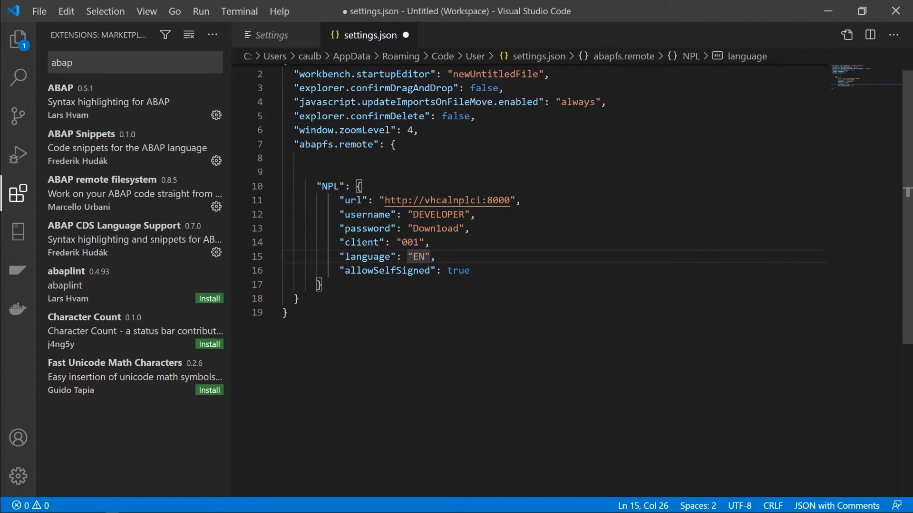
double_click(387, 271)
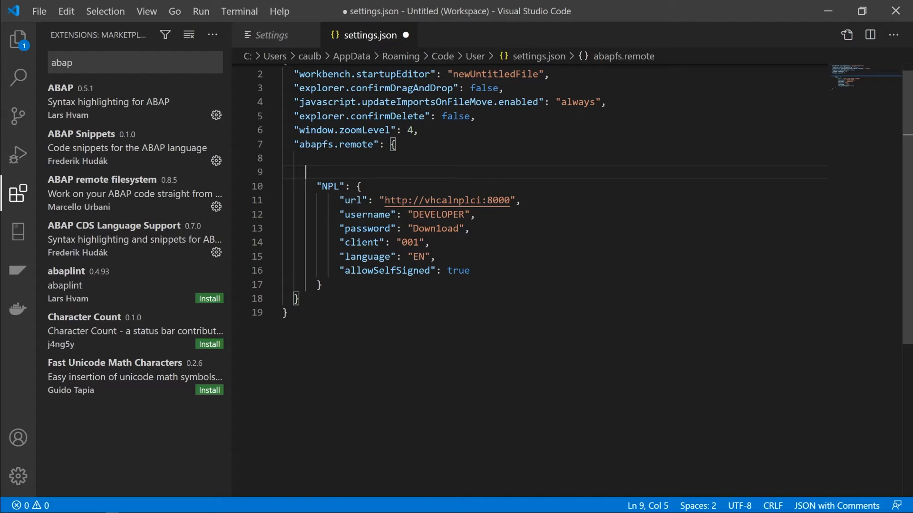
Run the 'AbapFs Connect to an ABAP system' command from the command palette
key(ctrl+shift+p)
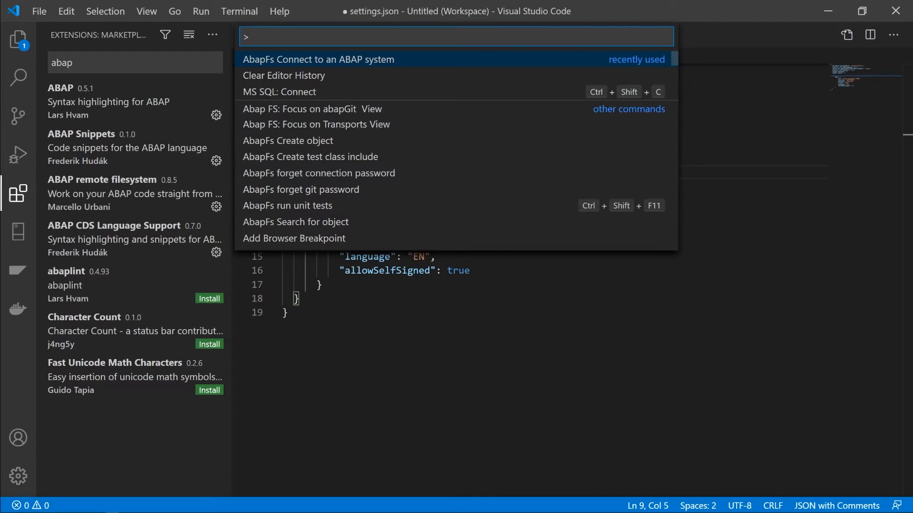
text(abap)
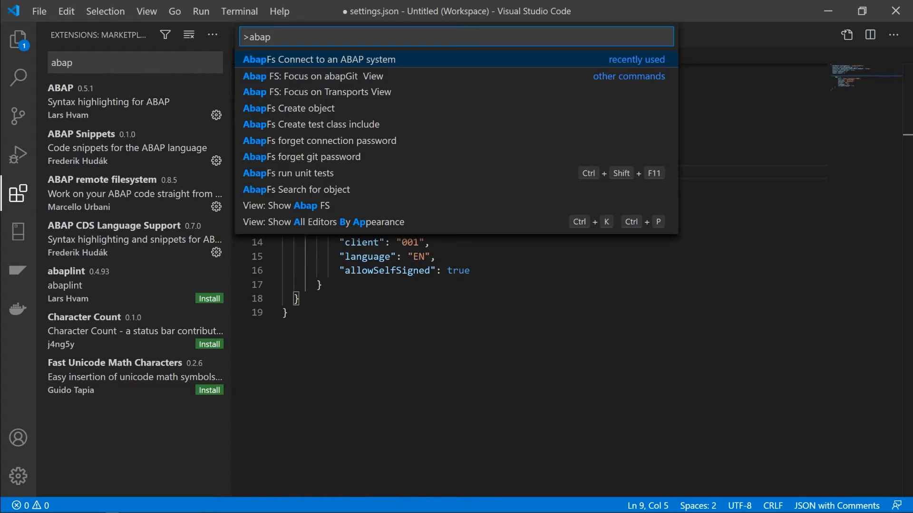
click(319, 59)
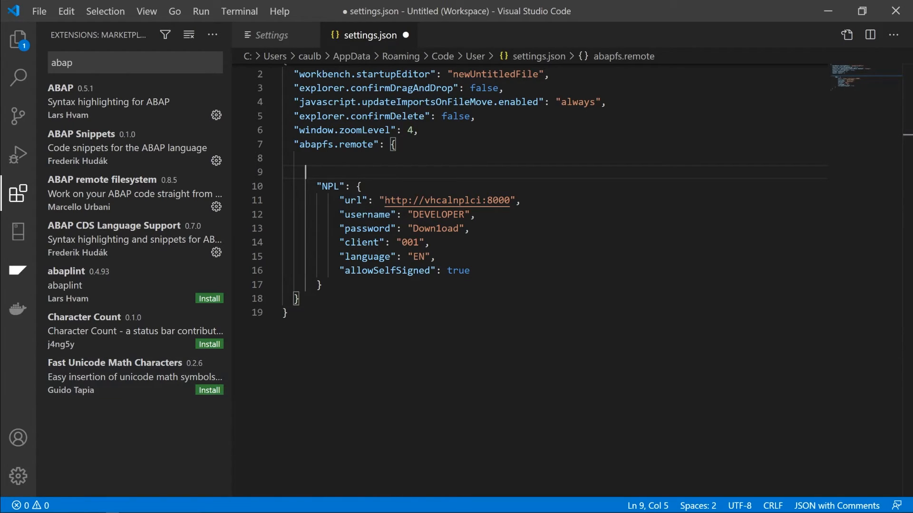
mouse_move(18, 271)
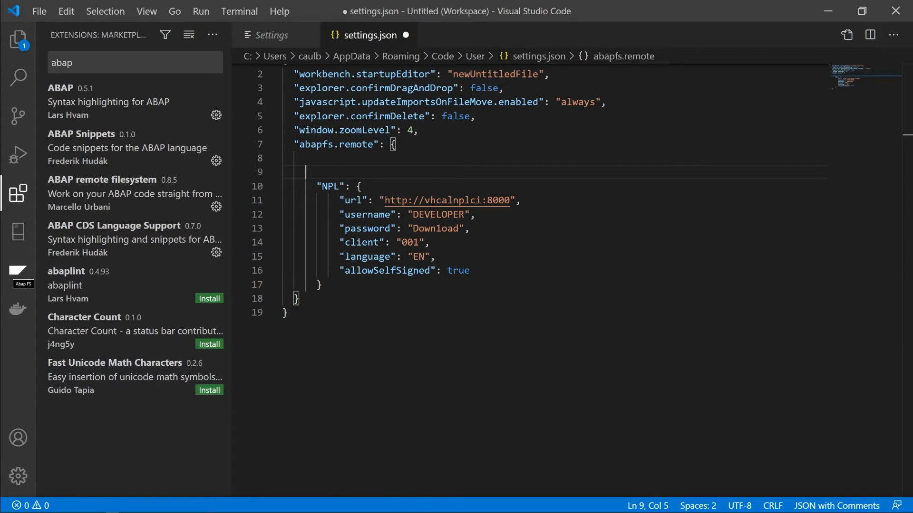
Expand the workspace down through NPL(ABAP) to show the $TMP package contents
click(18, 273)
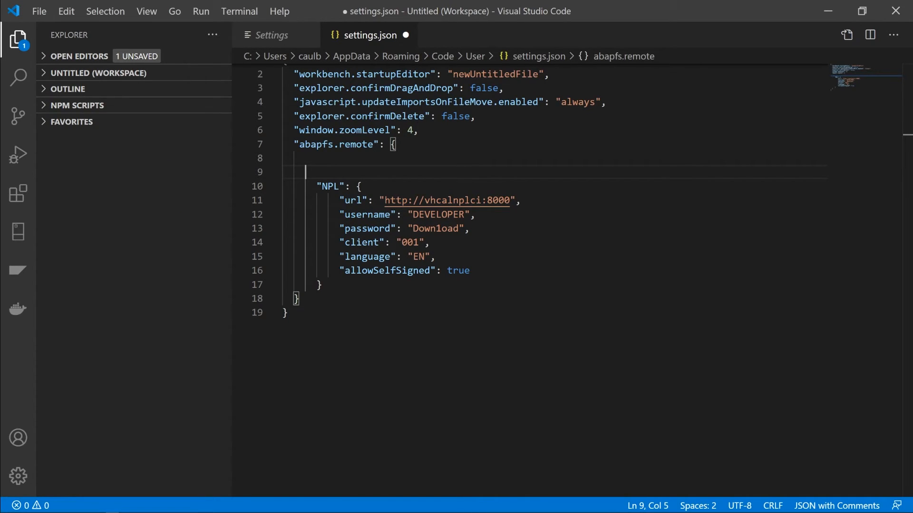
click(98, 73)
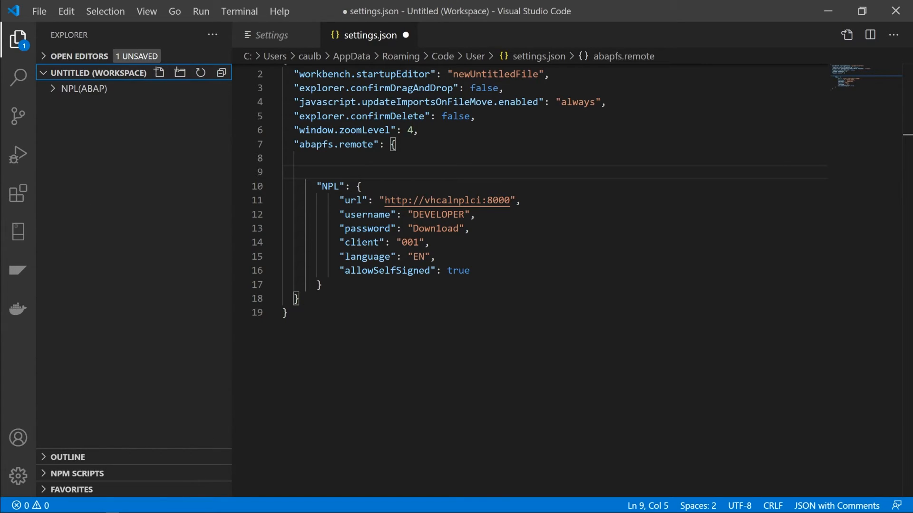
mouse_move(99, 79)
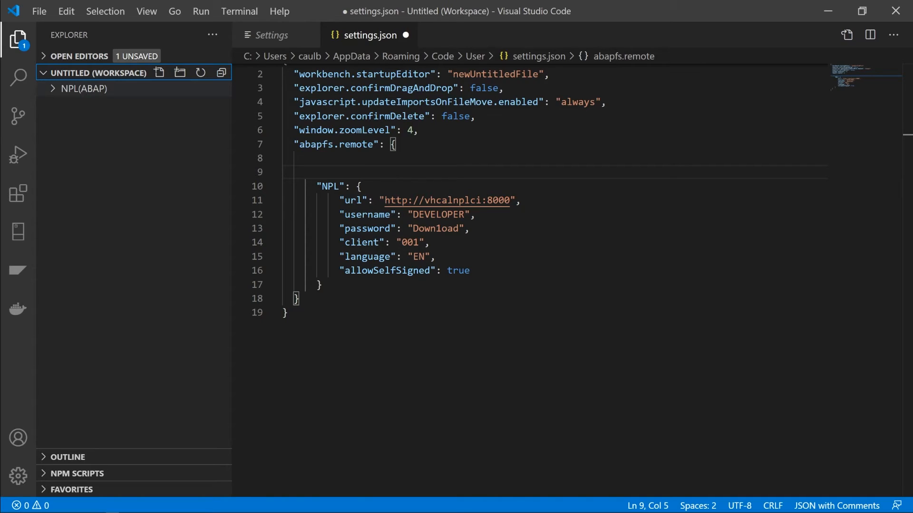
click(84, 88)
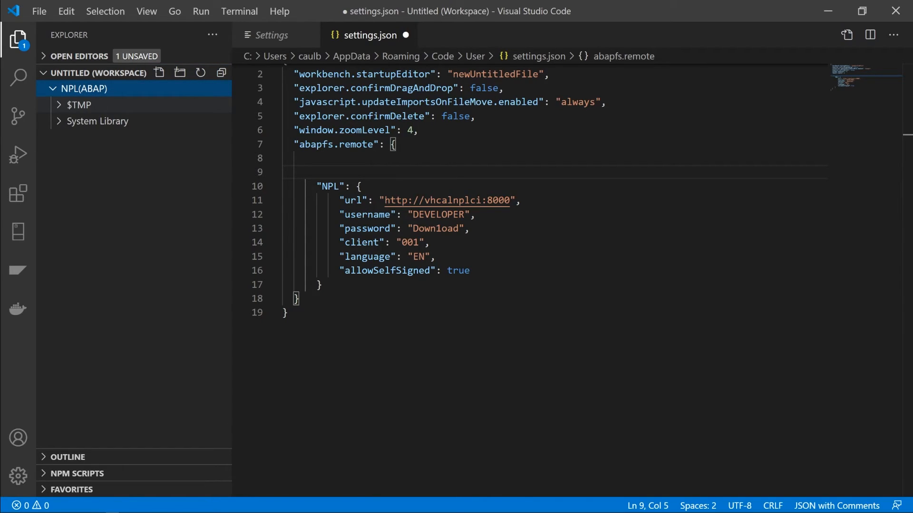
mouse_move(79, 105)
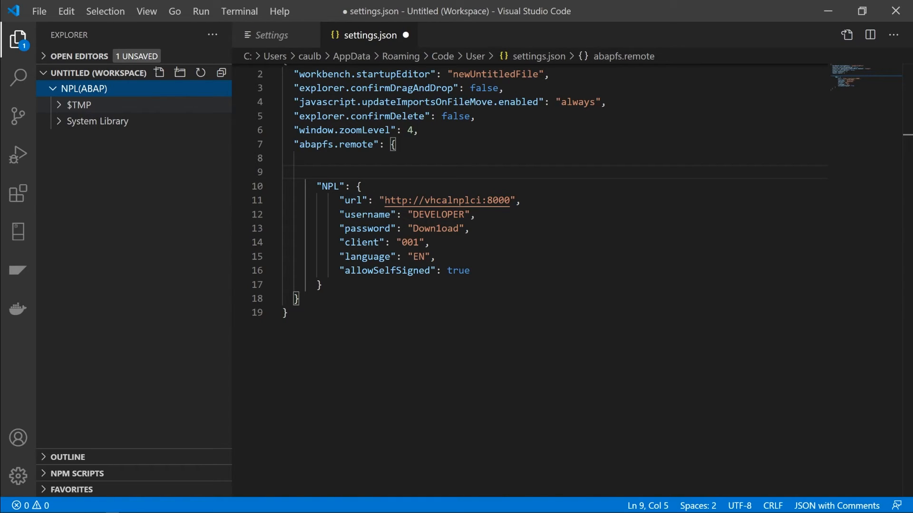
click(79, 105)
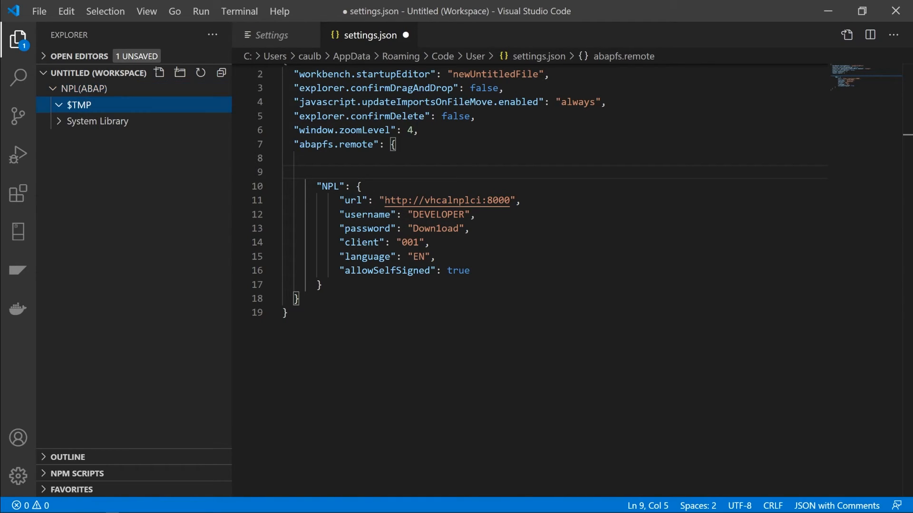
click(79, 104)
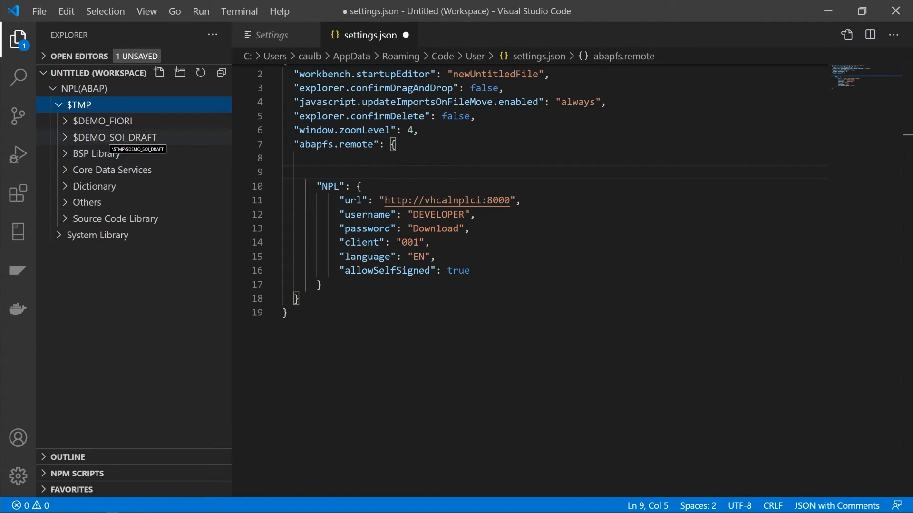
mouse_move(110, 169)
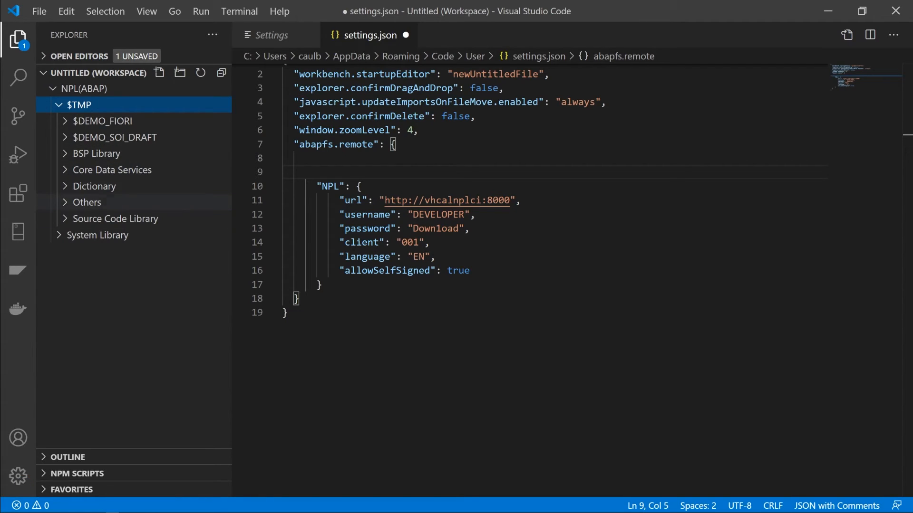
mouse_move(105, 120)
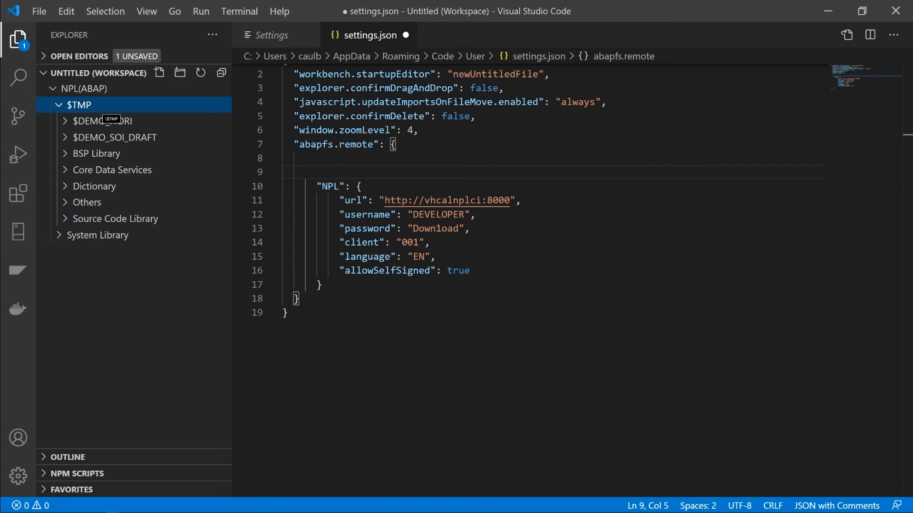
Start creating a new Program object in the $TMP package via AbapFs Create object
right_click(80, 105)
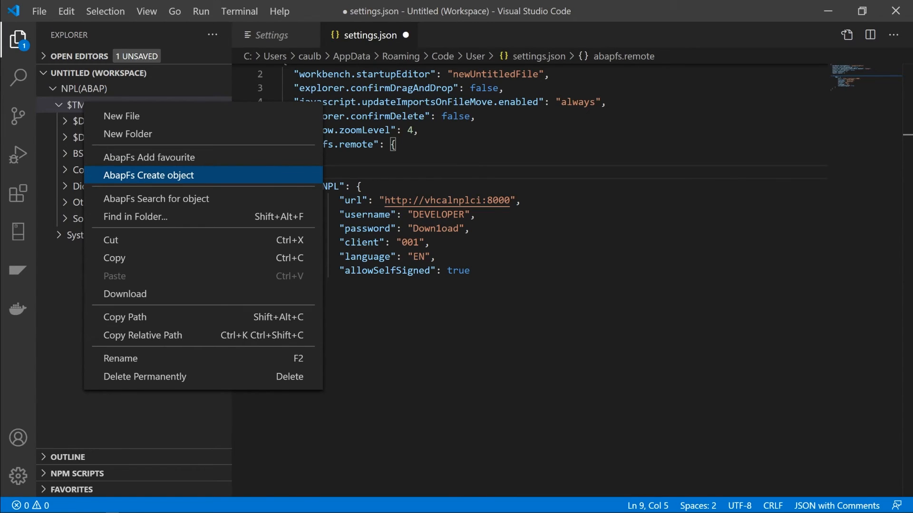
click(148, 174)
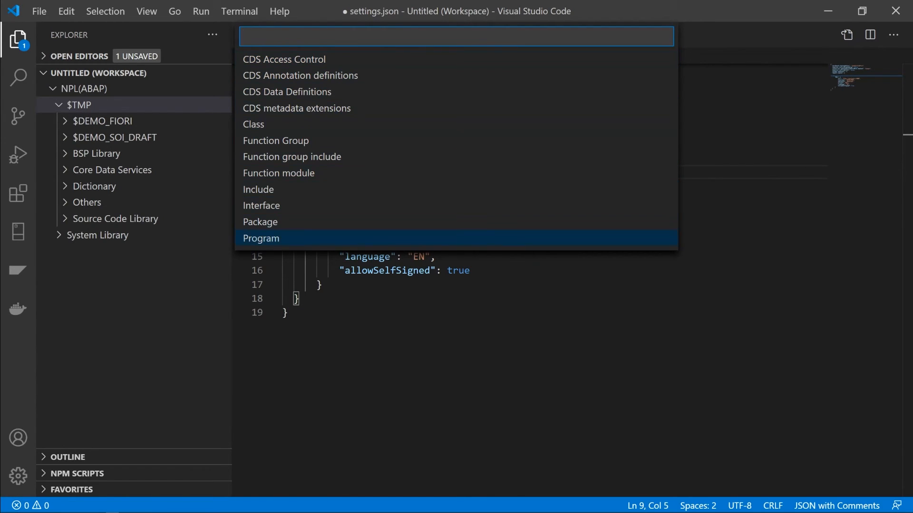
click(261, 237)
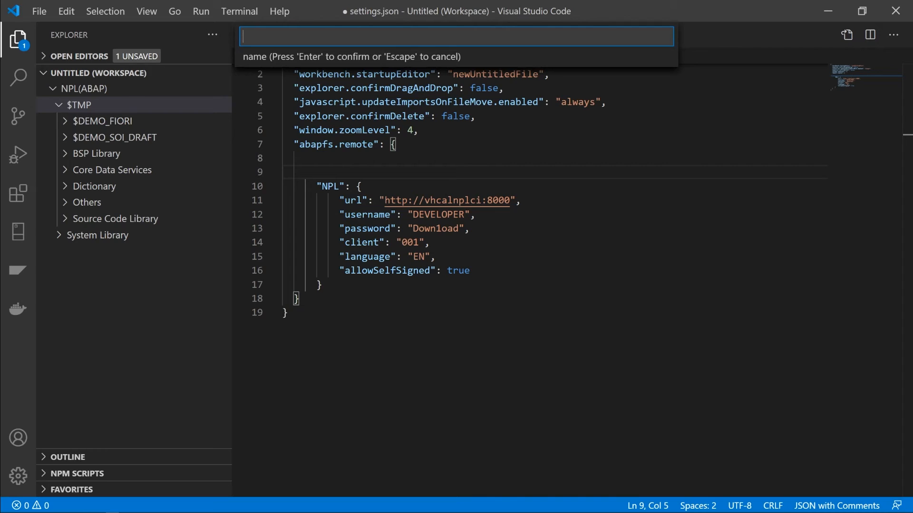
Name the program Z_TEST_ABAPFS with description 'Some Description'
text(Z_TE)
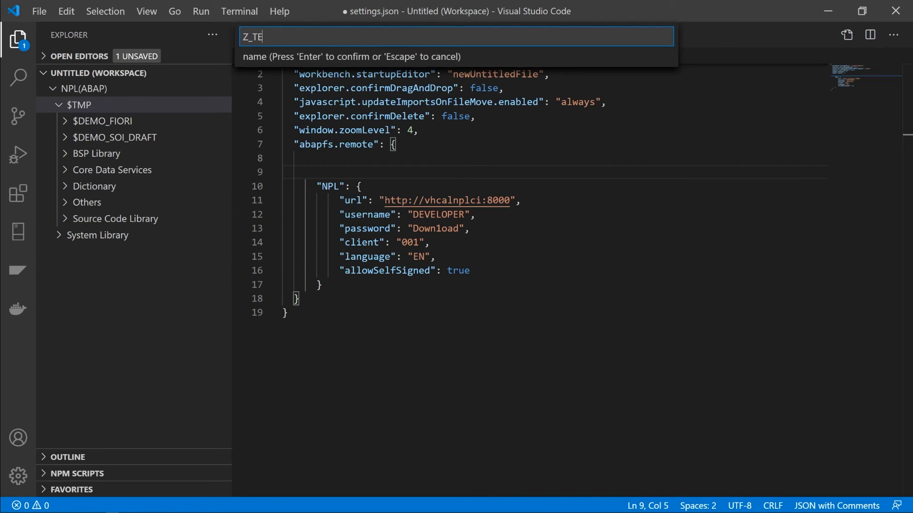
text(ST_)
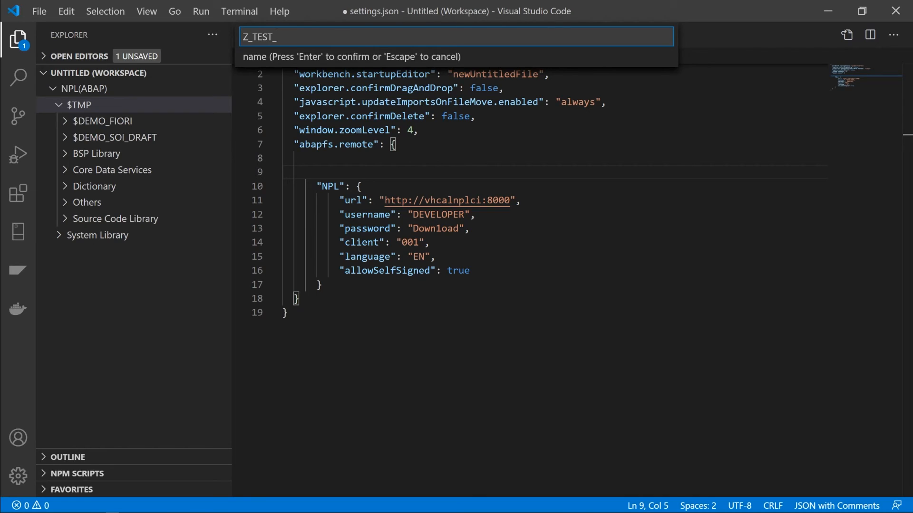
text(ABAP)
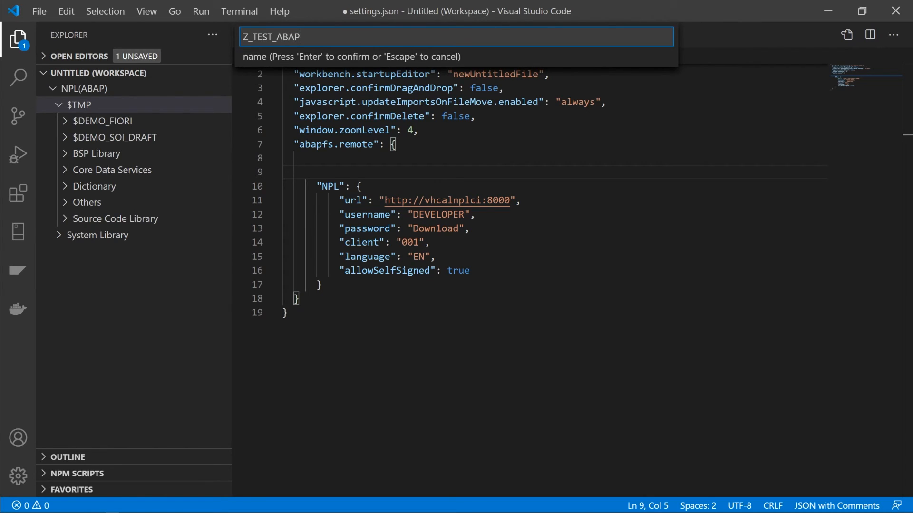
key(Escape)
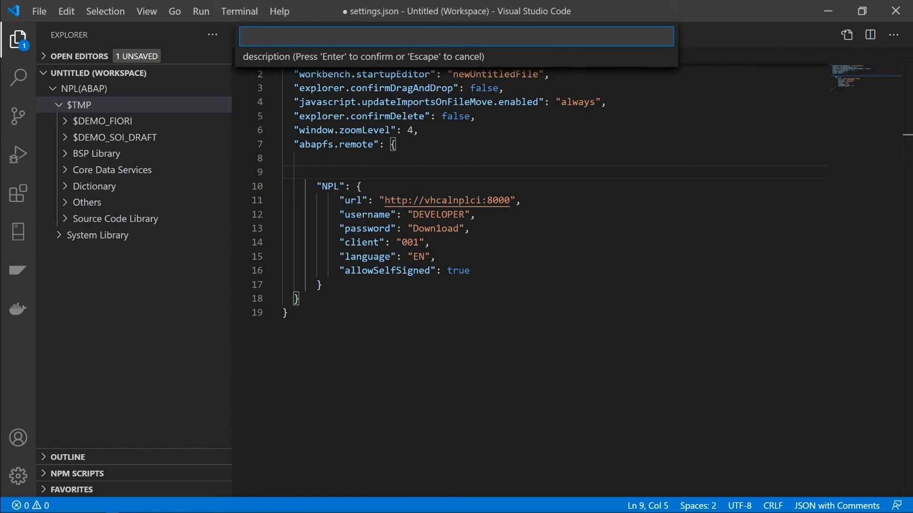
text(Some D)
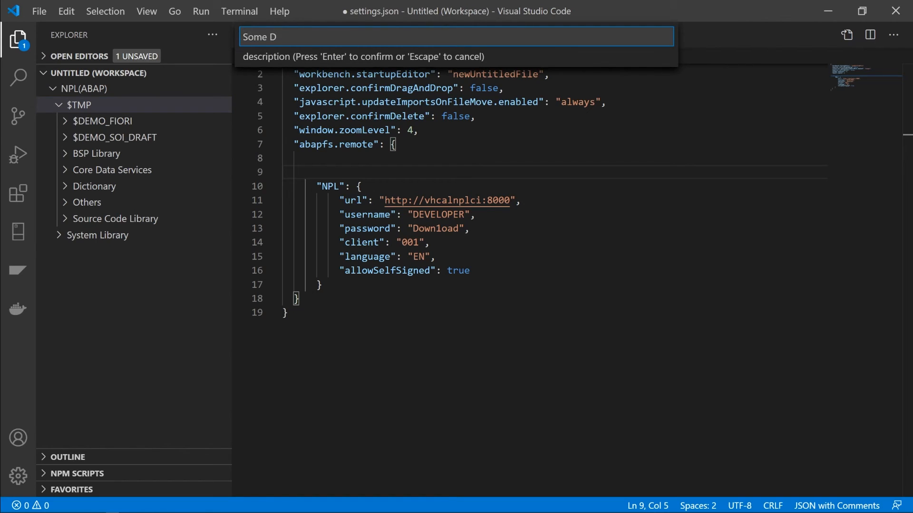
text(escriptio)
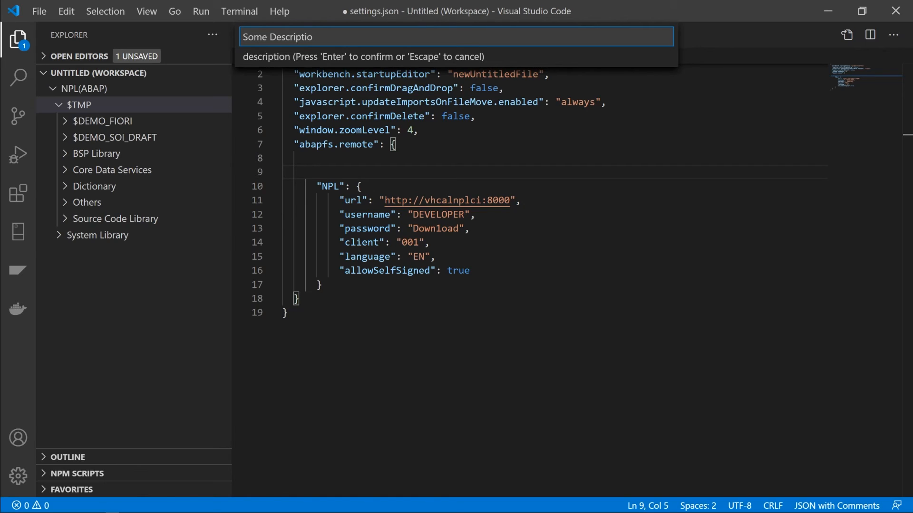
text(n)
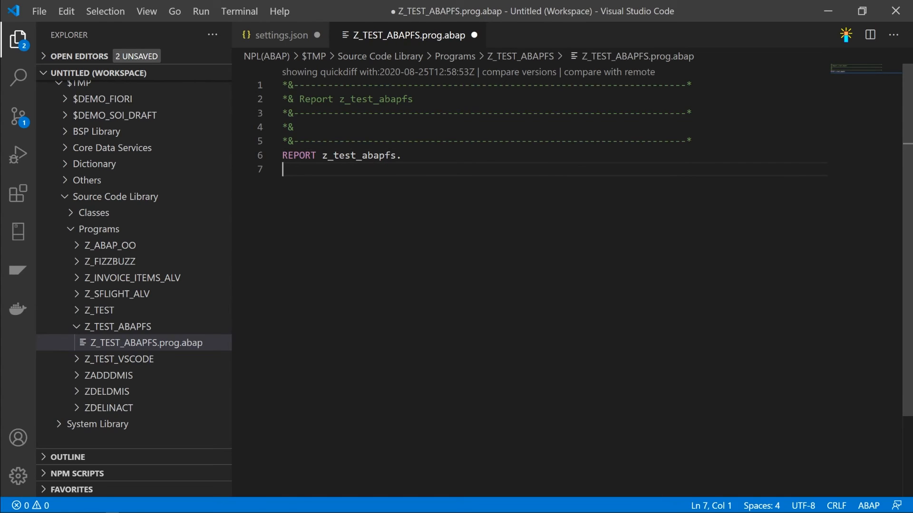
Add an empty line 8 after the REPORT statement and place the cursor on it
key(Enter)
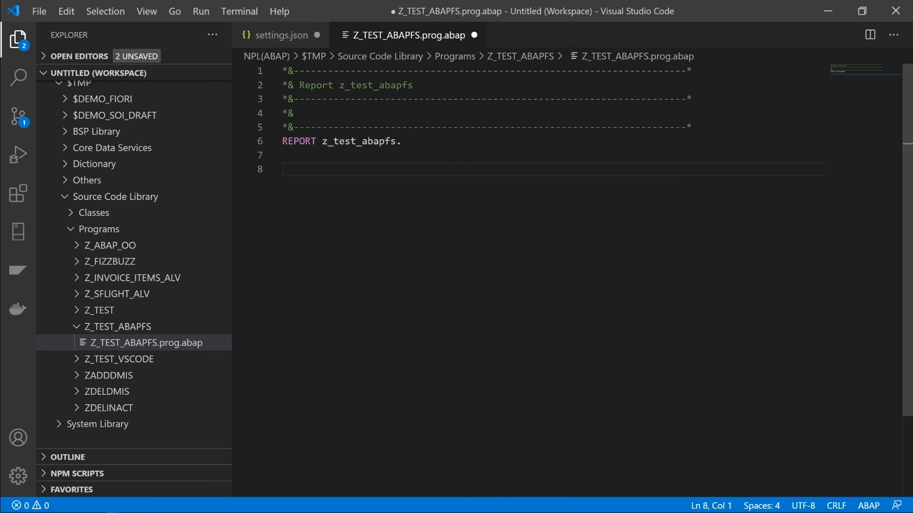
click(281, 170)
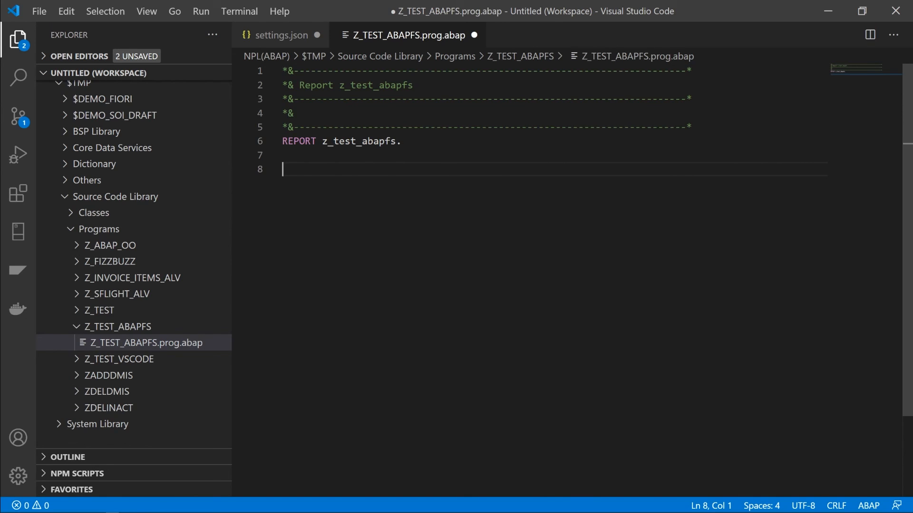